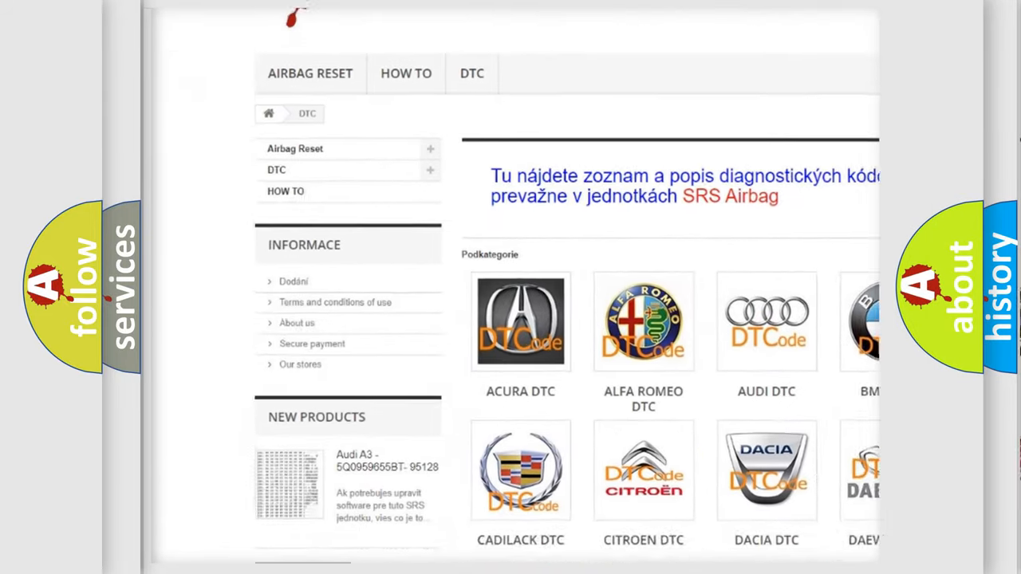
scroll(down, 3)
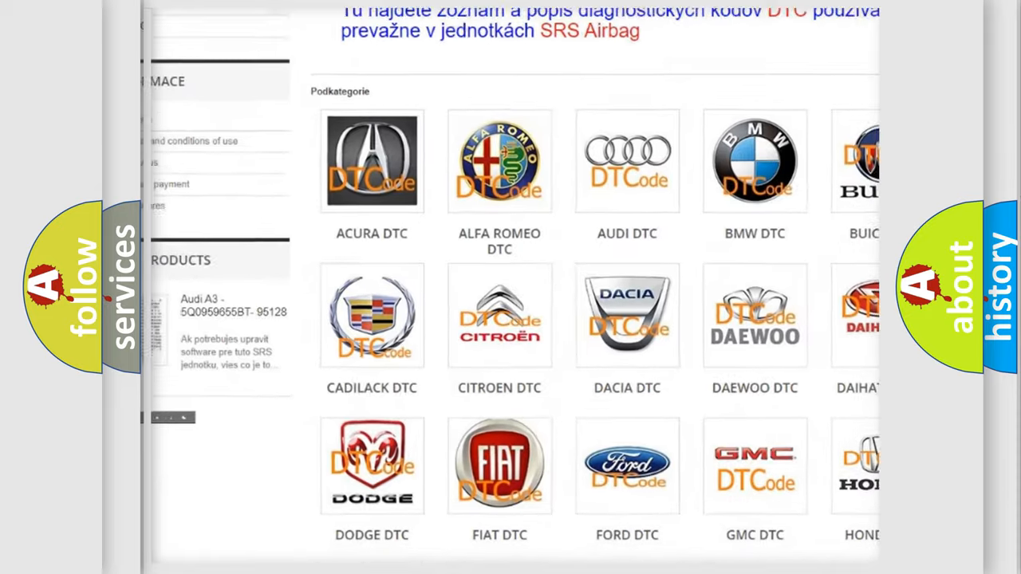
scroll(down, 3)
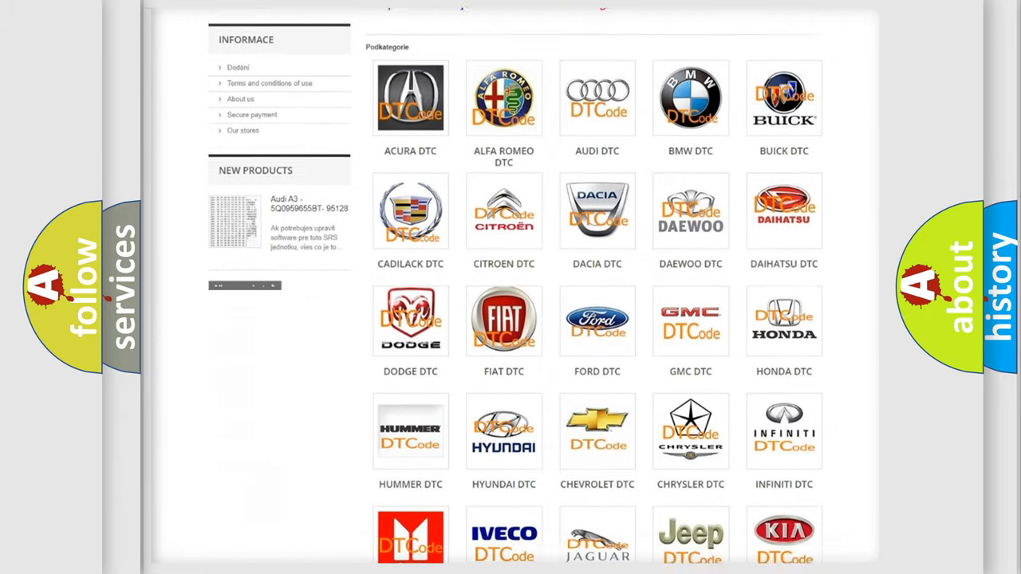
scroll(down, 3)
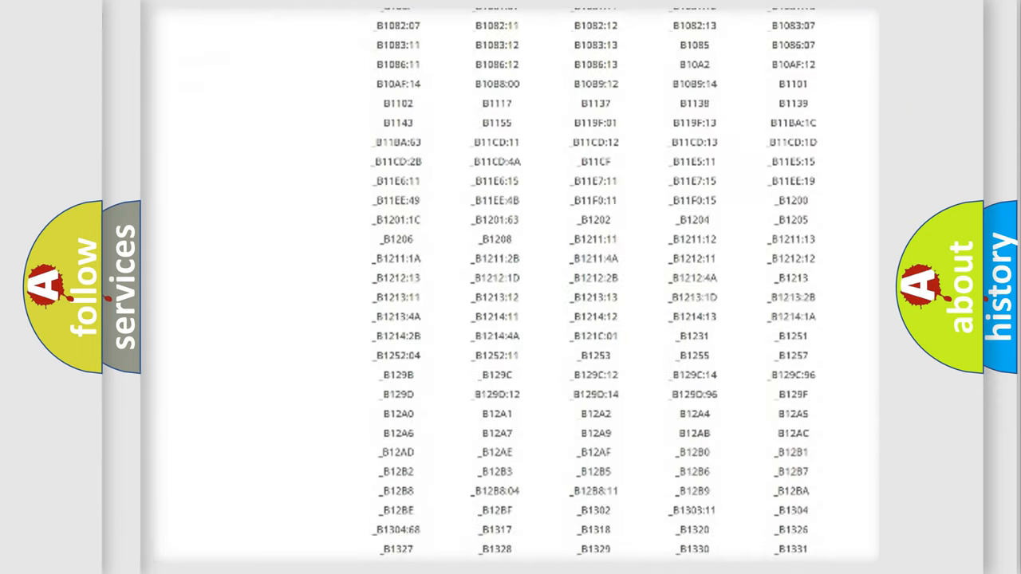
scroll(down, 3)
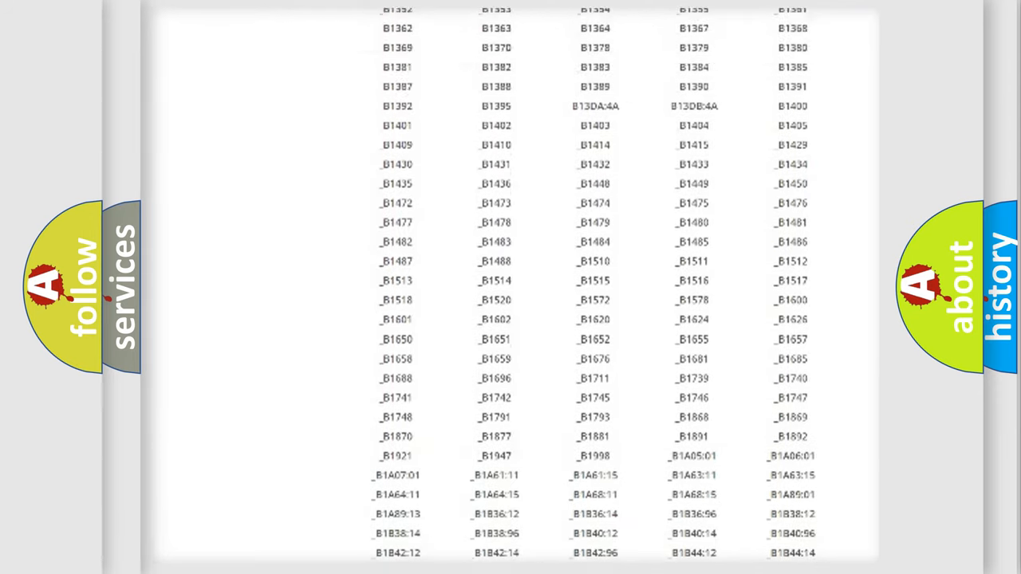
scroll(up, 3)
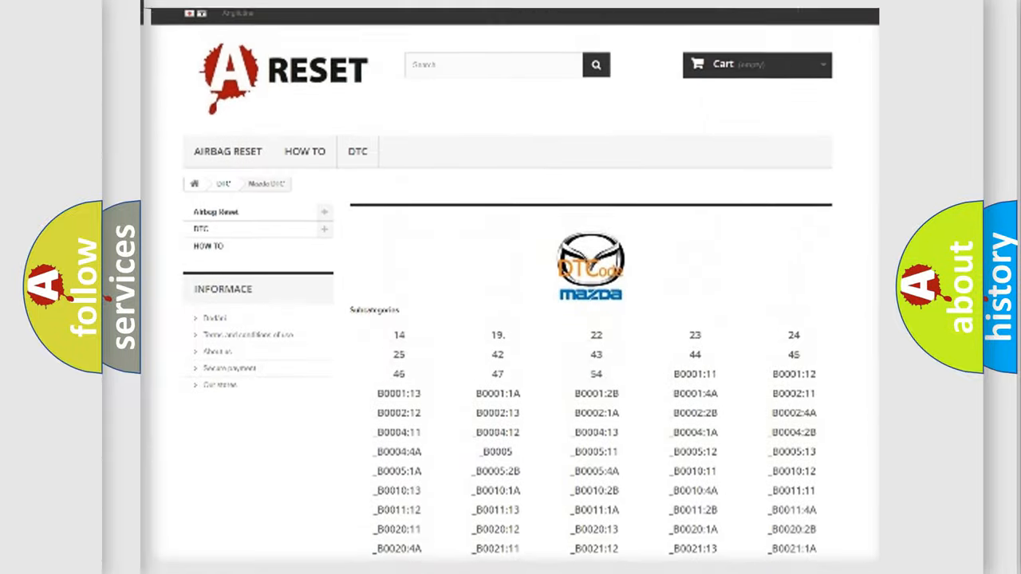